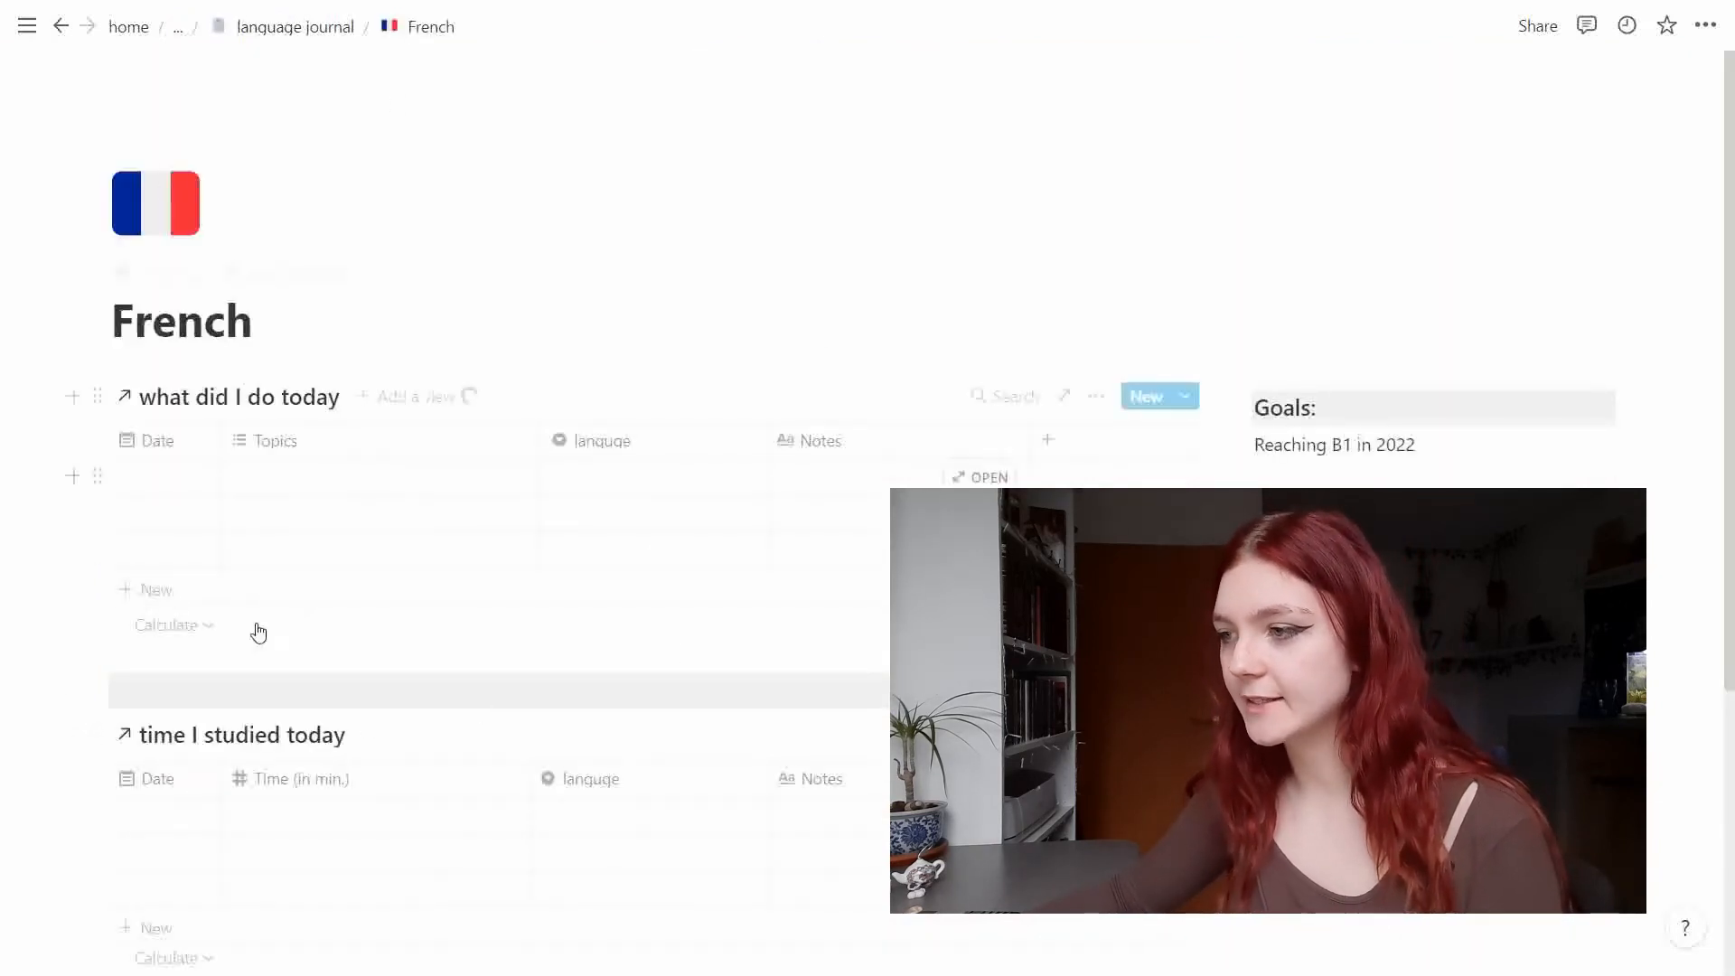
Scroll down the Chinese page to review its activity log and tables.
scroll(down, 3)
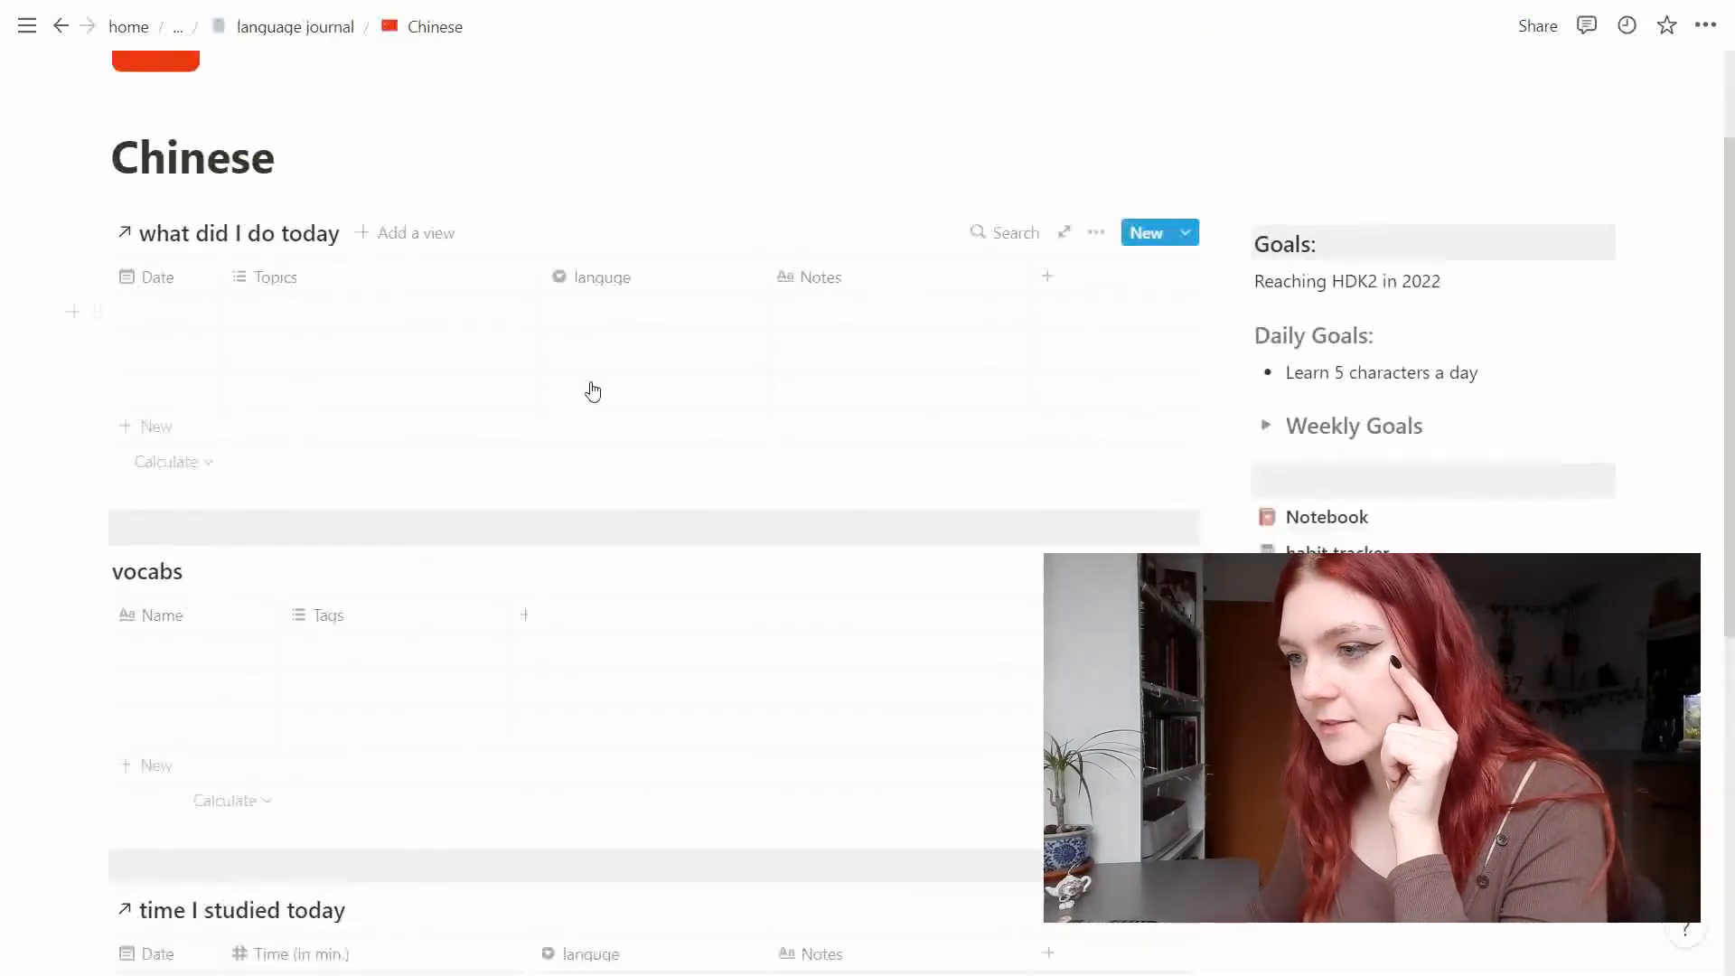
Scroll down to the vocabs table with its Vocab, Pronounciation and Translation columns.
scroll(down, 3)
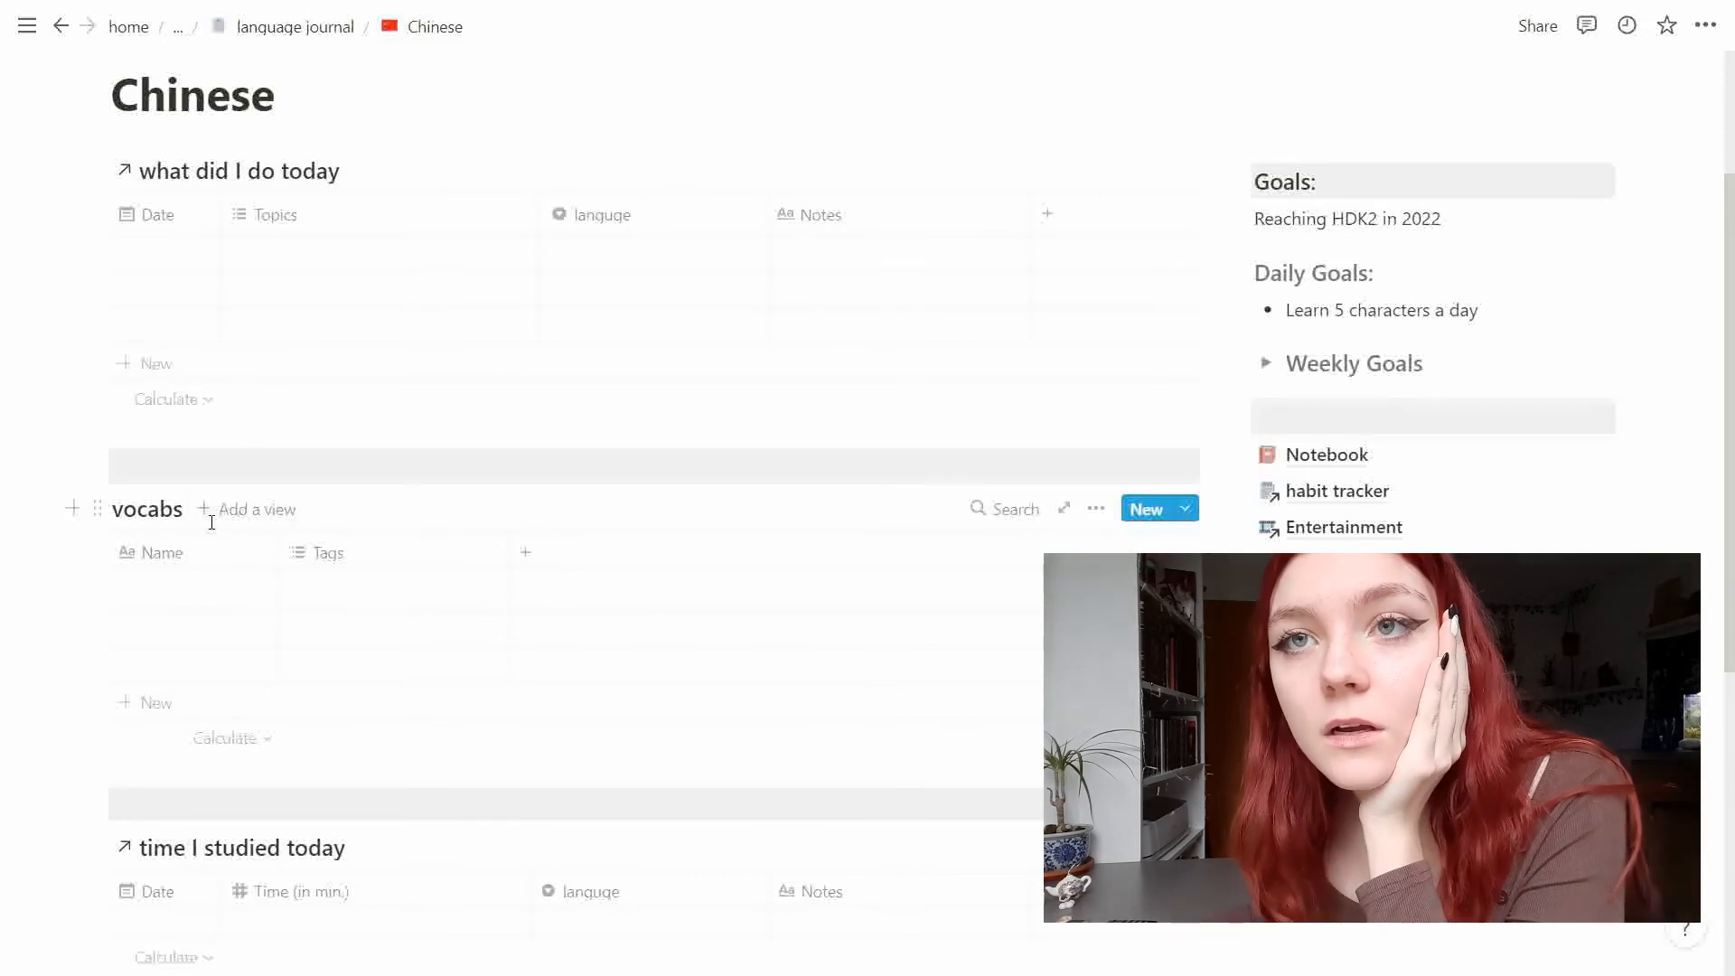
mouse_move(217, 510)
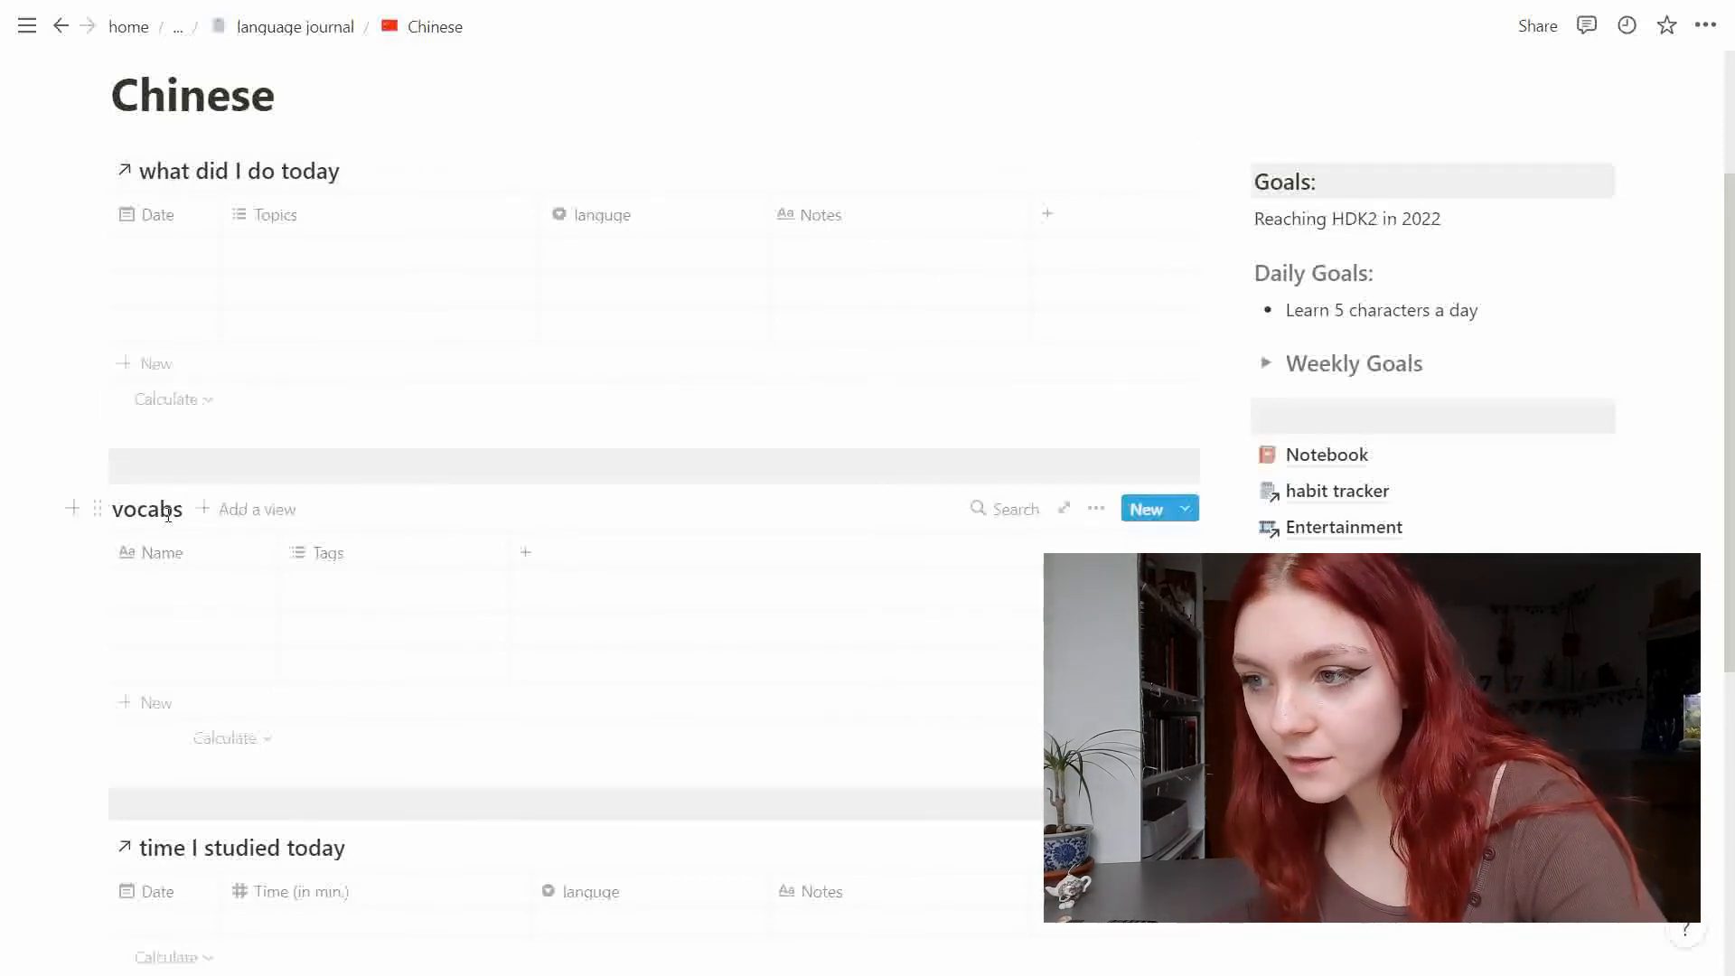
scroll(down, 3)
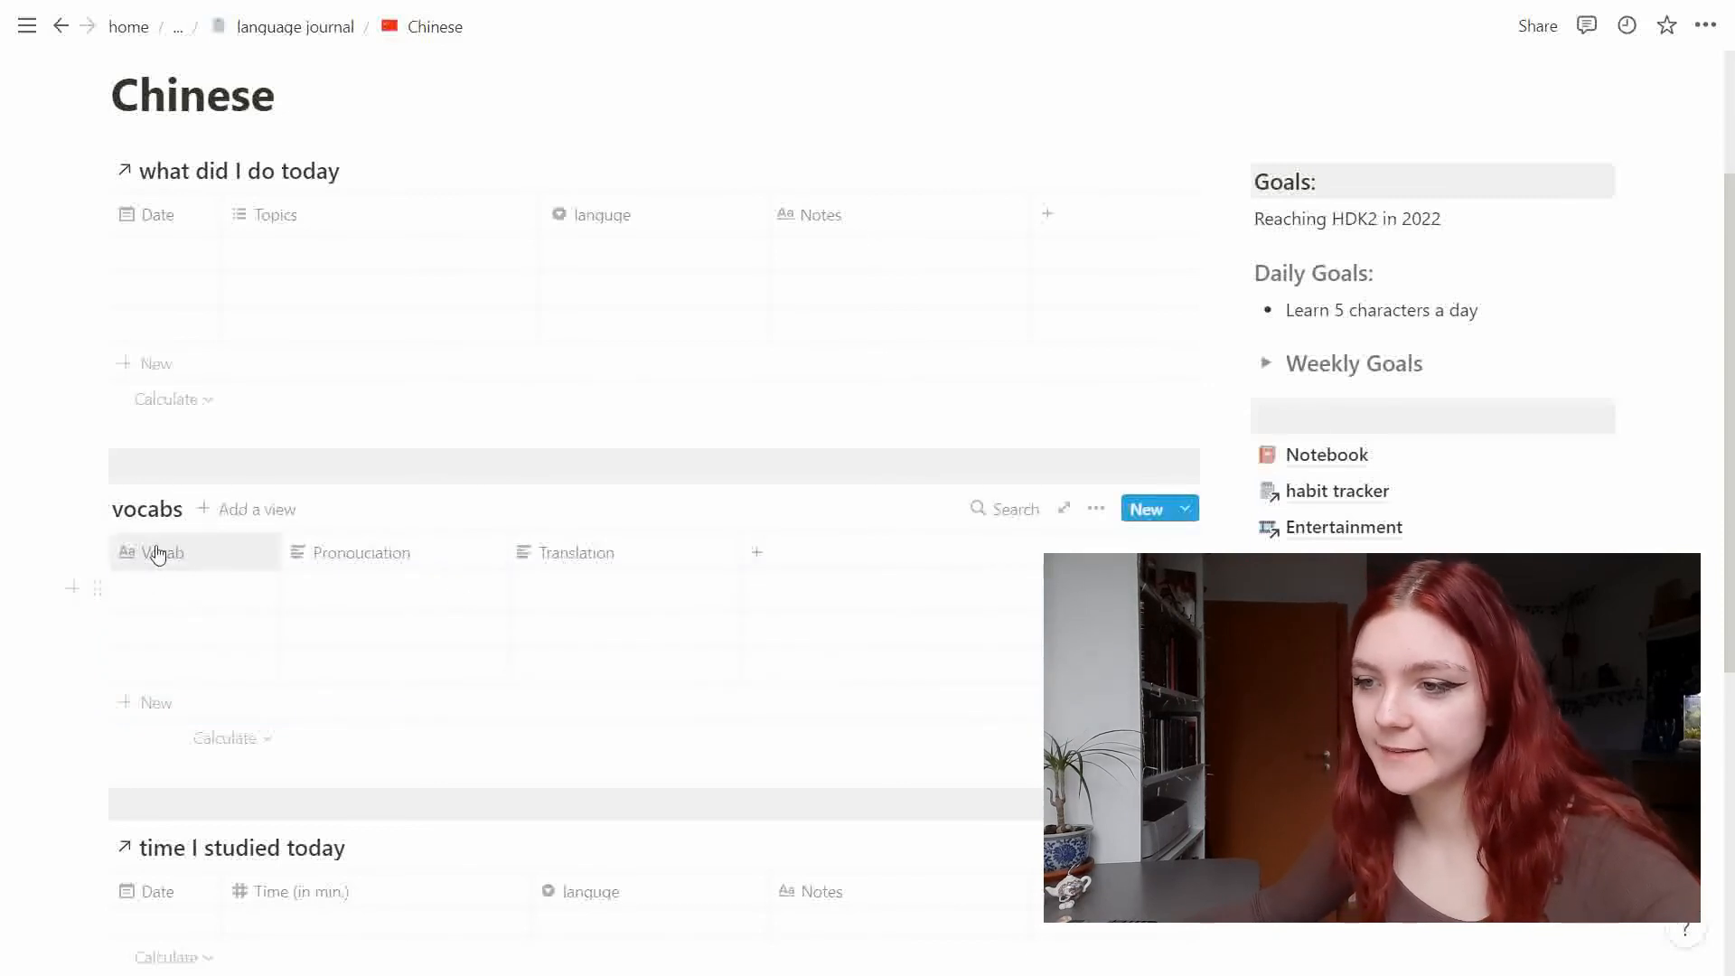
mouse_move(238, 560)
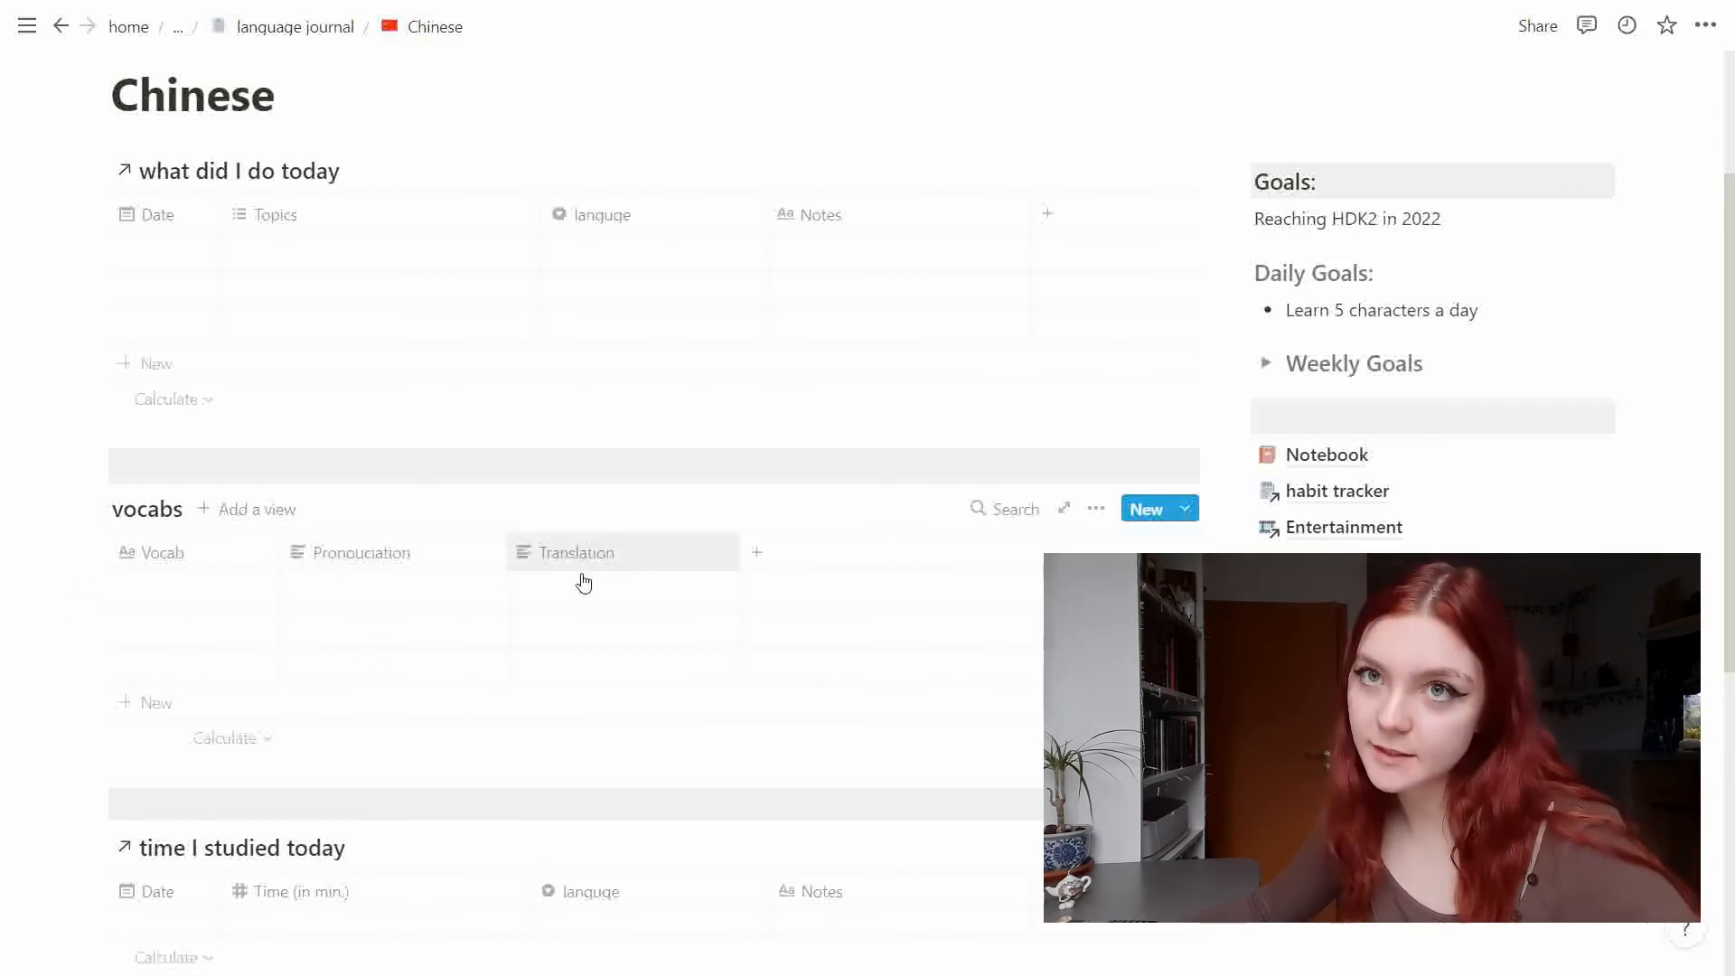
Scroll the Chinese page, then navigate to the Korean page via its link.
scroll(down, 3)
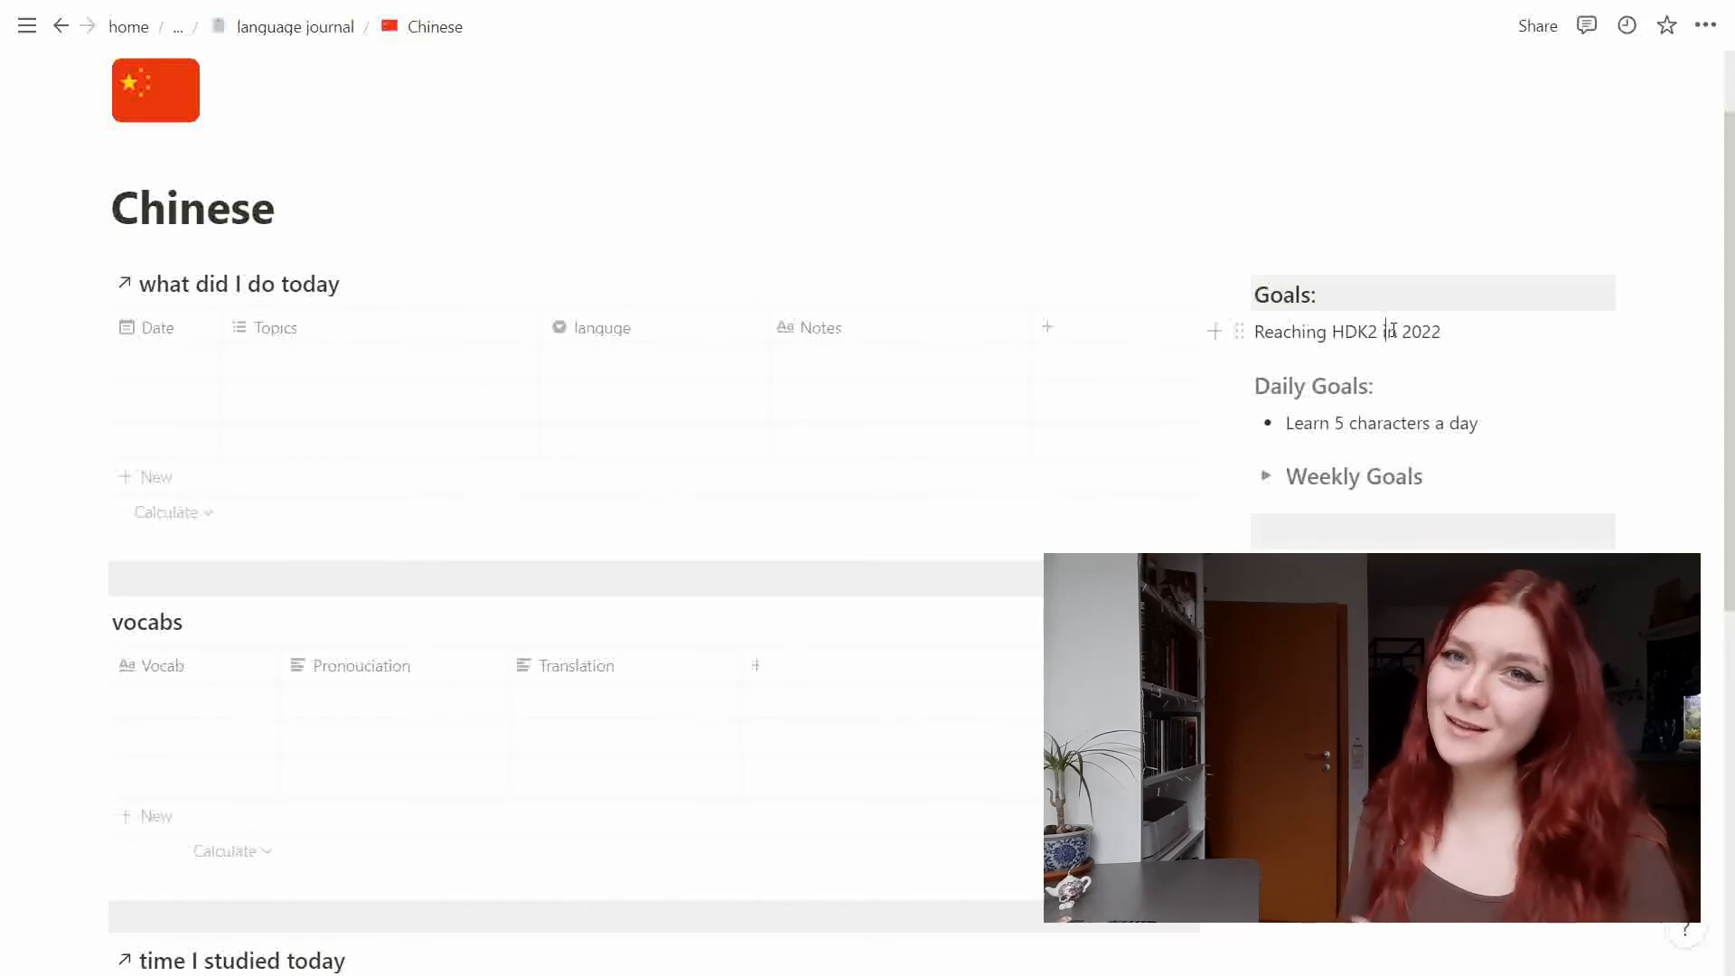
click(297, 27)
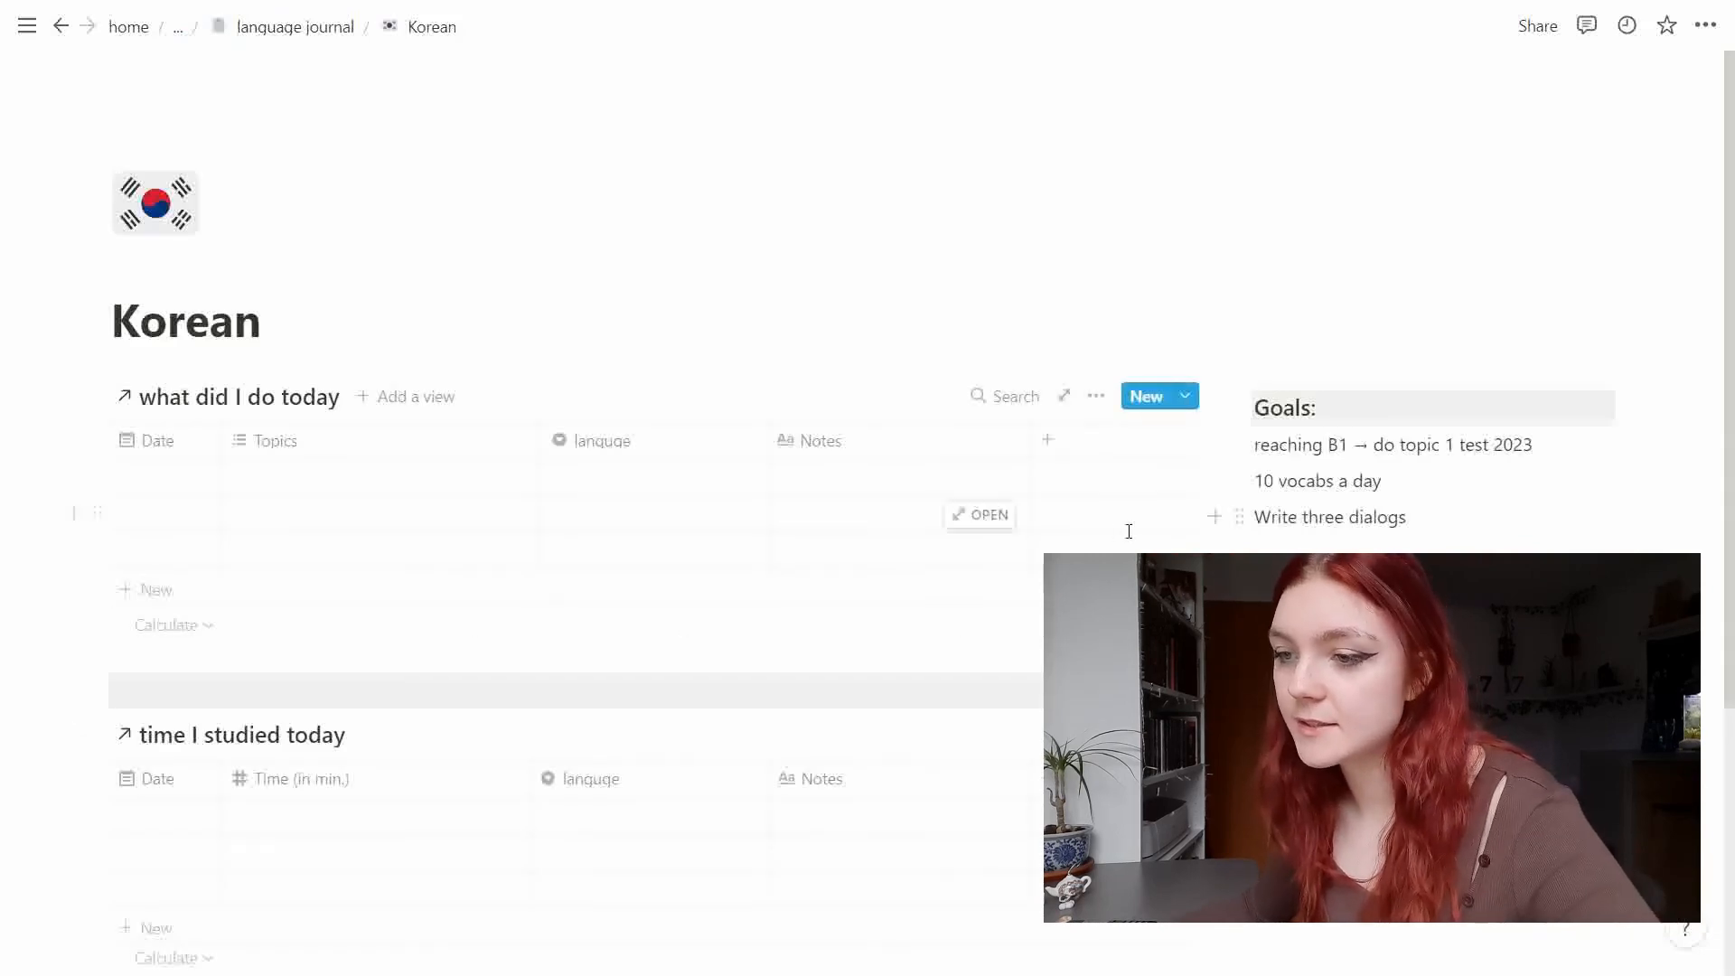
Scroll through the Korean page's logs and goals, then go back via the breadcrumb.
scroll(down, 3)
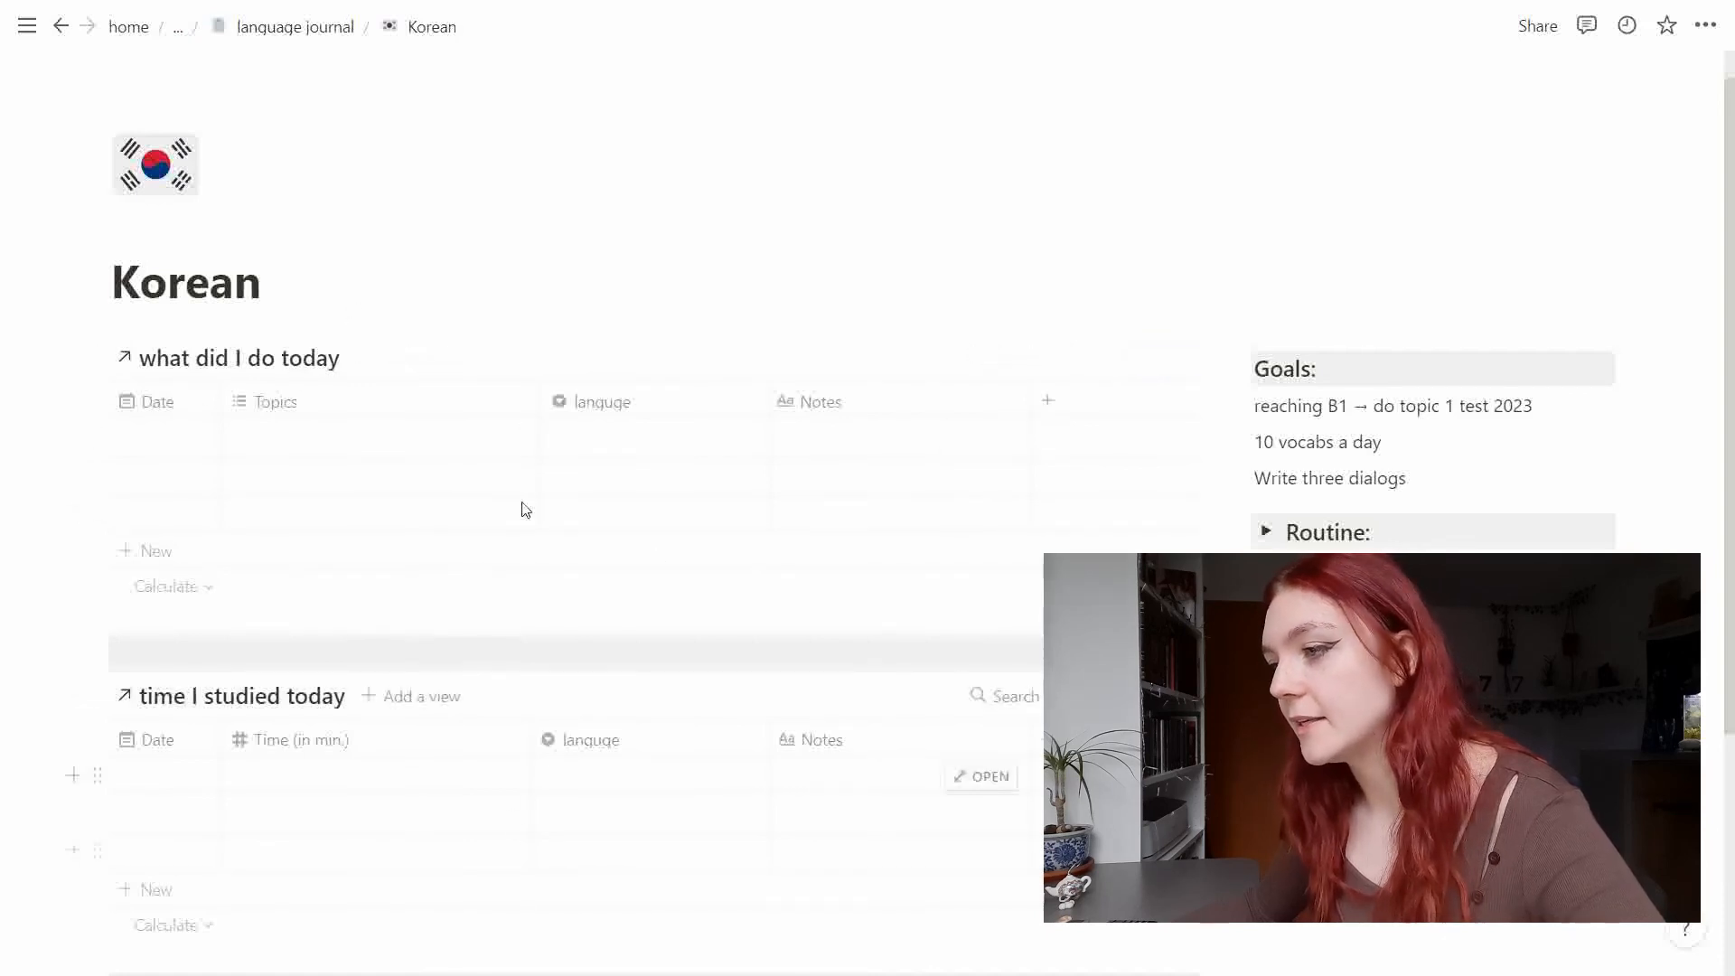
click(1363, 369)
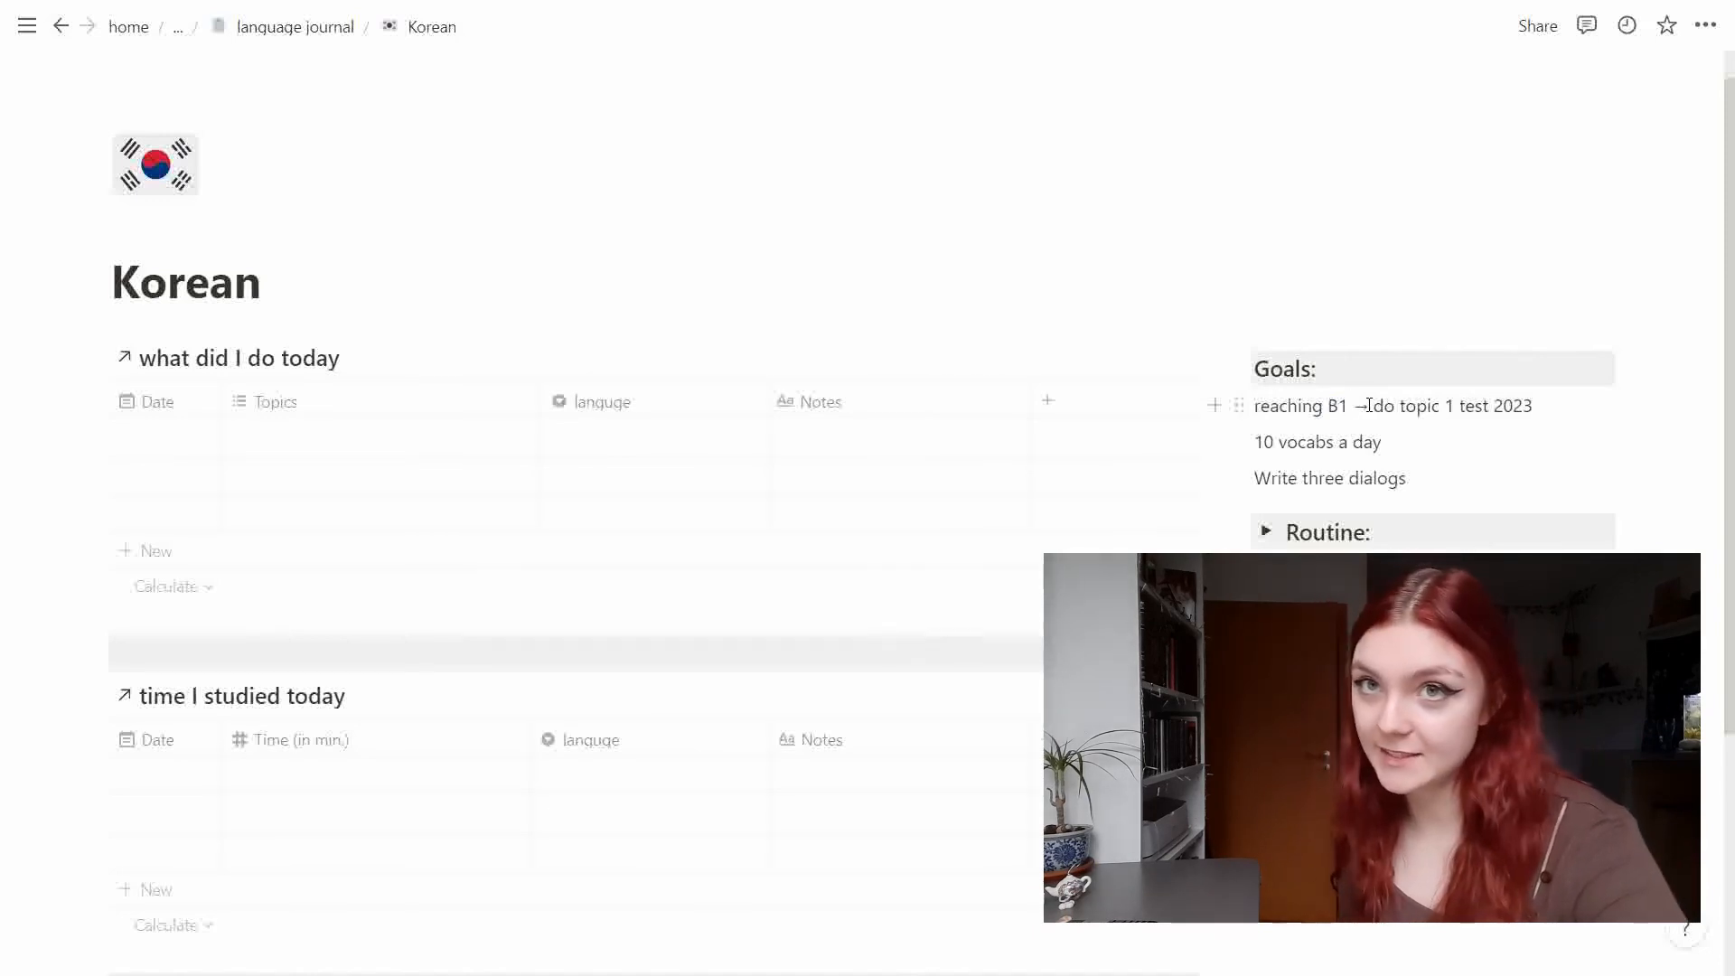
scroll(down, 3)
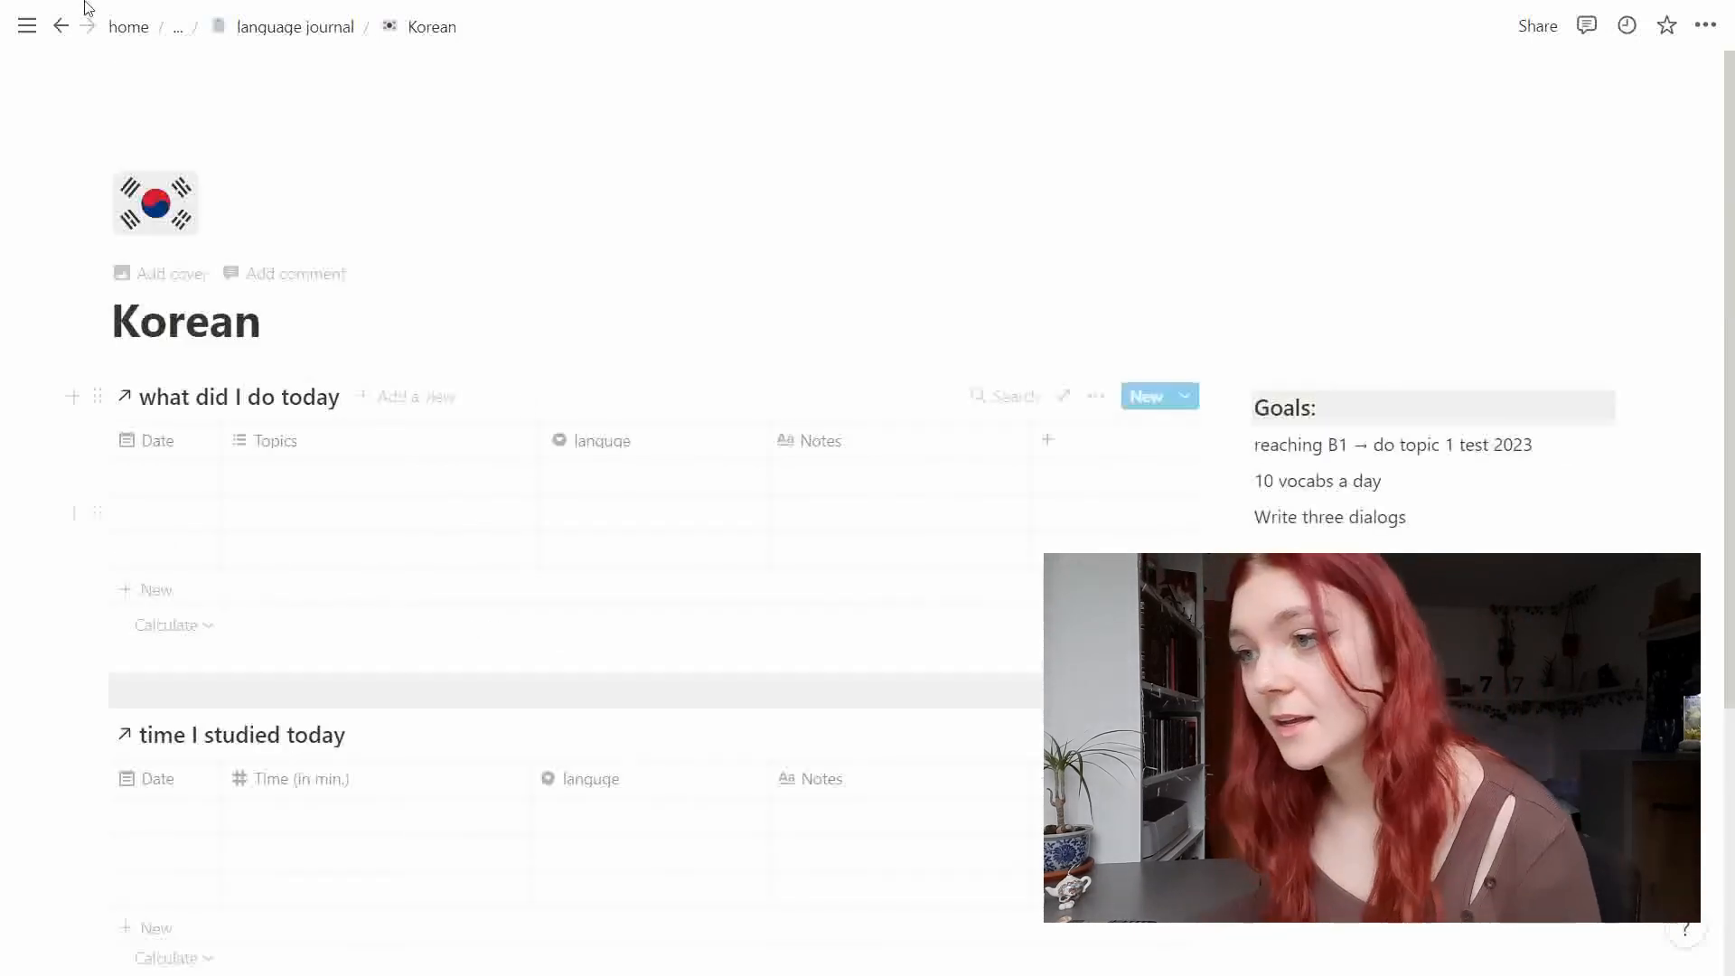
click(293, 27)
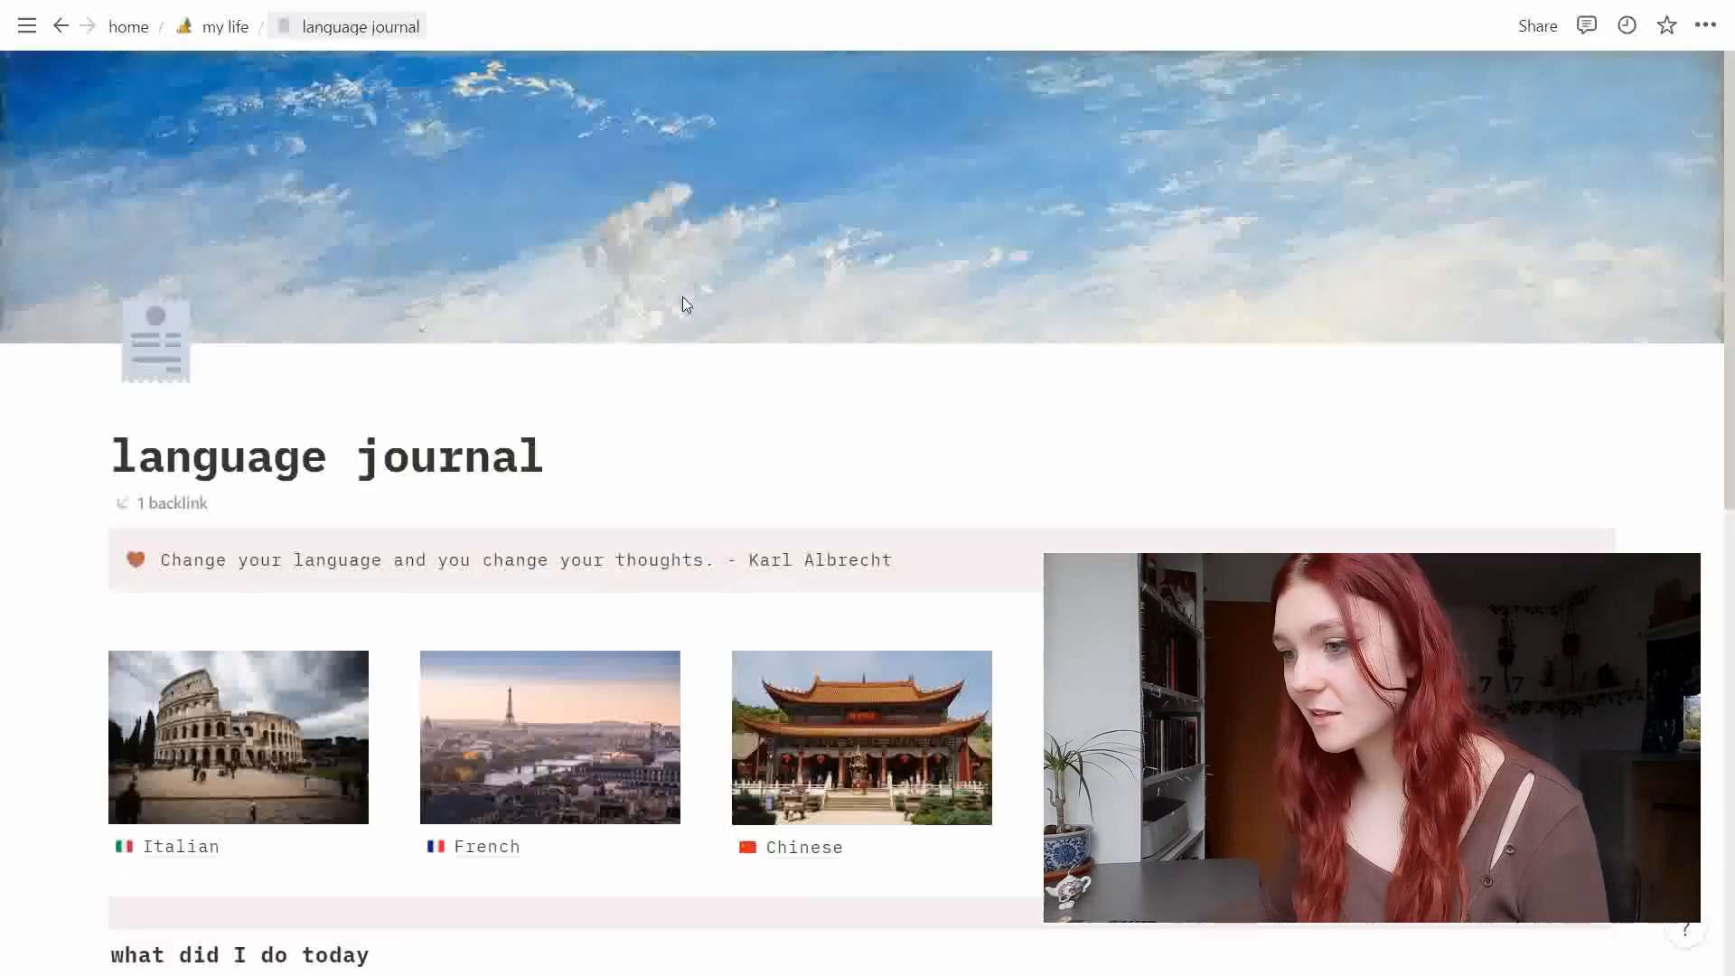